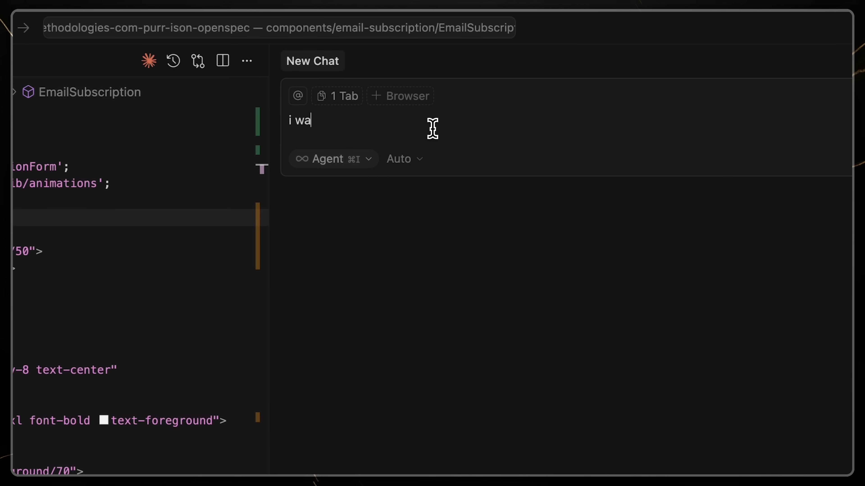
# Step: Draft a chat prompt asking to make the page look a little different, then show localhost:3000 in Chrome
pyautogui.write('nna make this pa')
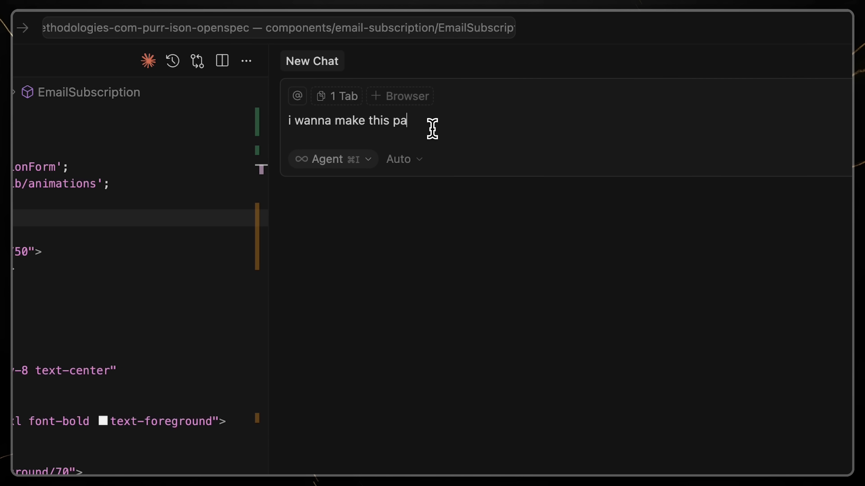
pyautogui.write("ge i don't know lo")
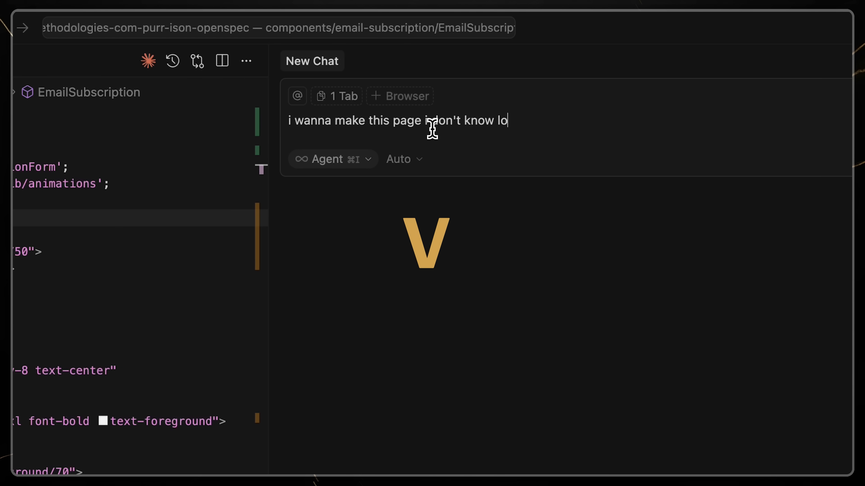
pyautogui.write('ok. a litt')
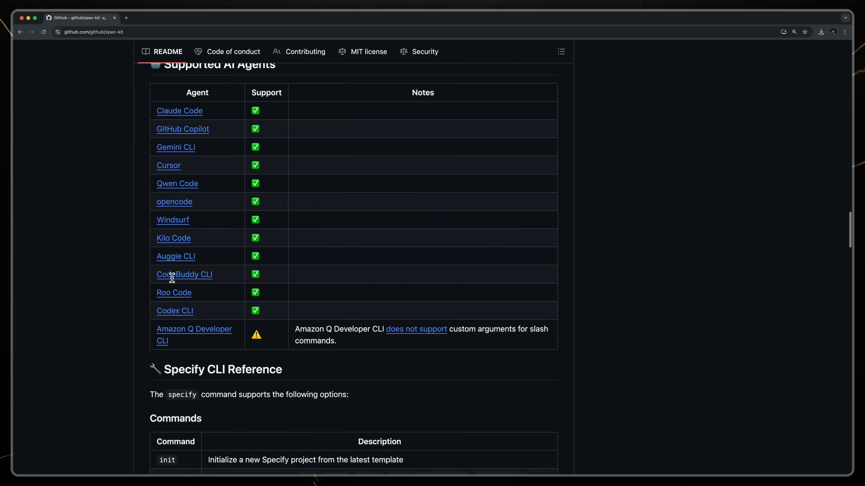
pyautogui.click(81, 17)
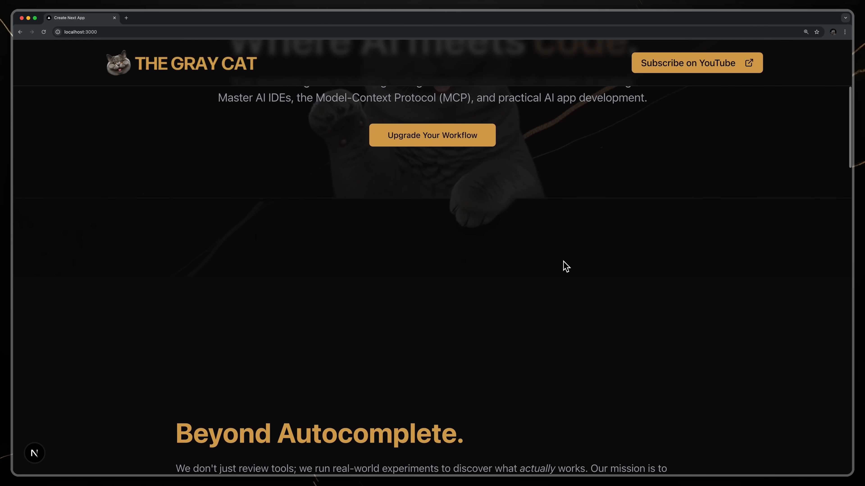
# Step: Scroll the Gray Cat page through the video showcase, community and subscription sections and back up
pyautogui.scroll(-3)
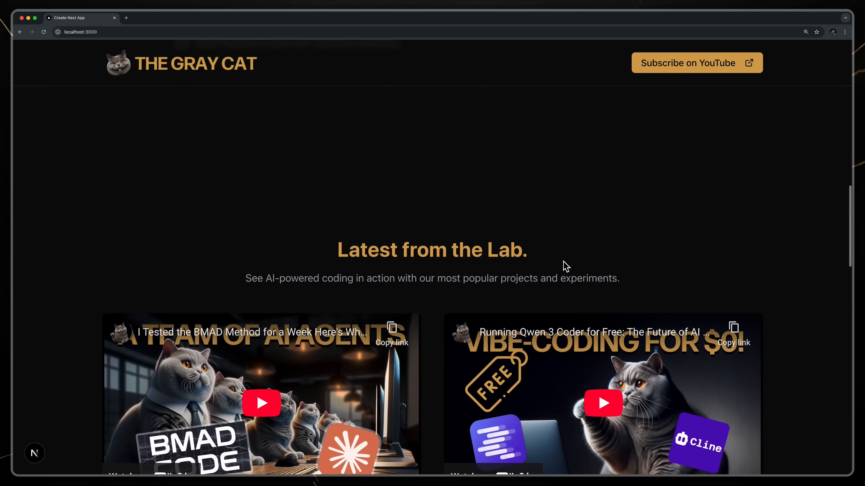
pyautogui.scroll(-3)
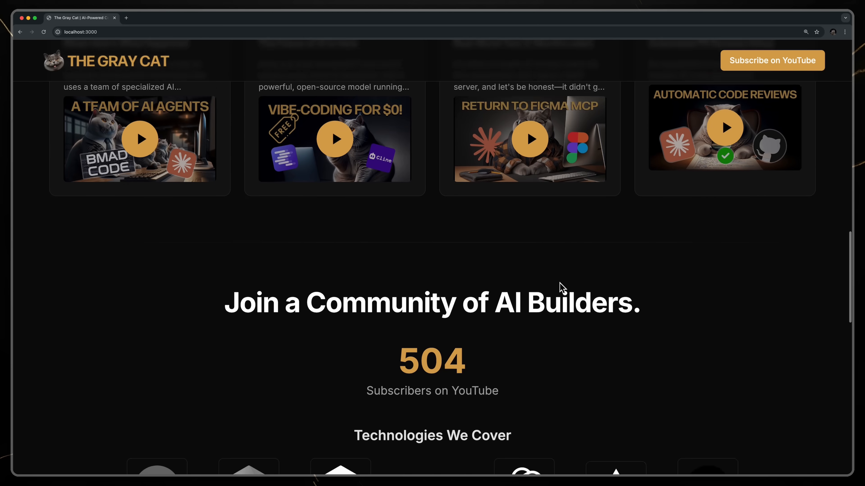
pyautogui.scroll(-3)
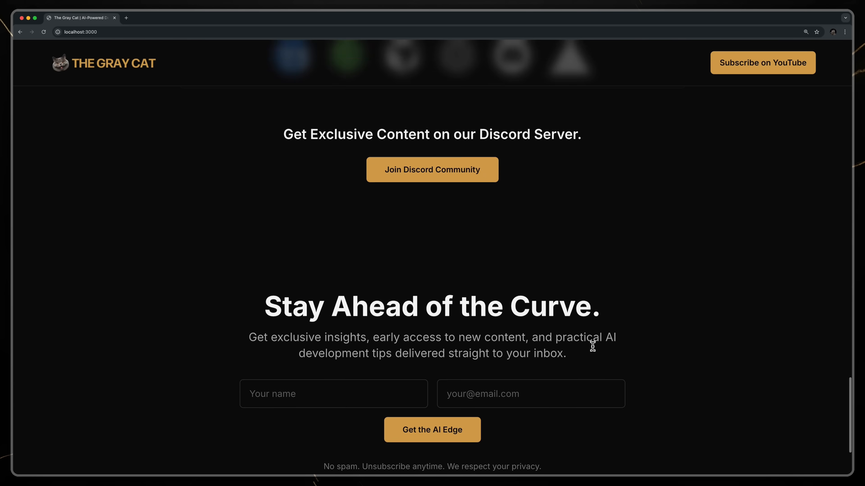
pyautogui.scroll(3)
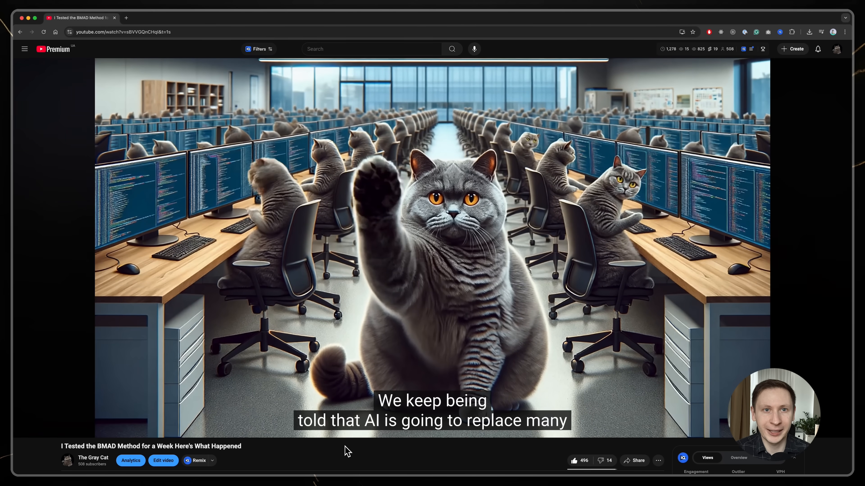
# Step: Play the 'I Tested the BMAD Method for a Week' video on YouTube
pyautogui.click(130, 460)
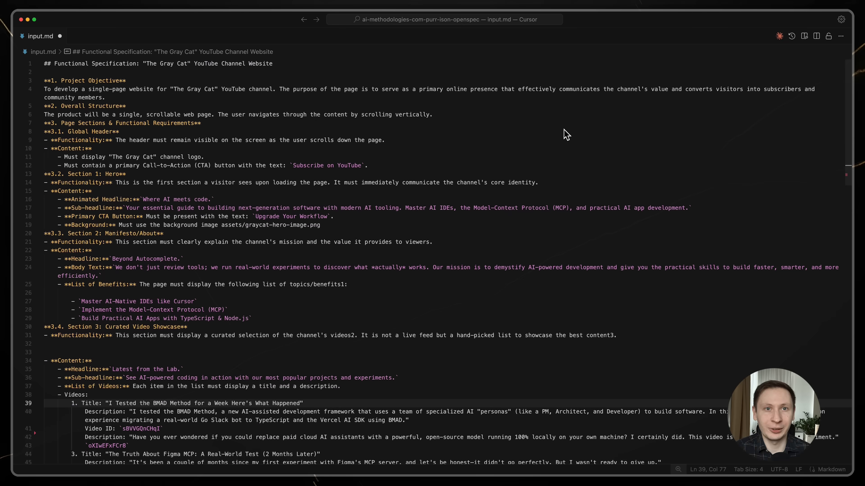
# Step: Read input.md's global header and subscriber count requirements in the OpenSpec project
pyautogui.scroll(-3)
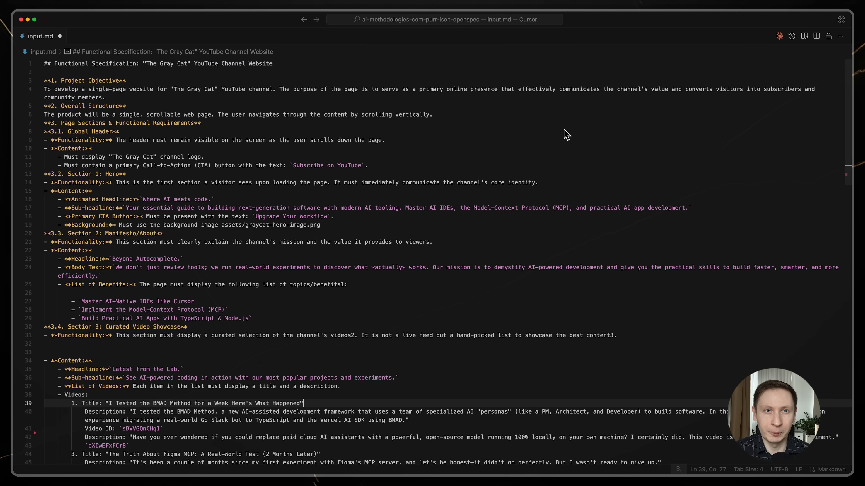
pyautogui.scroll(-3)
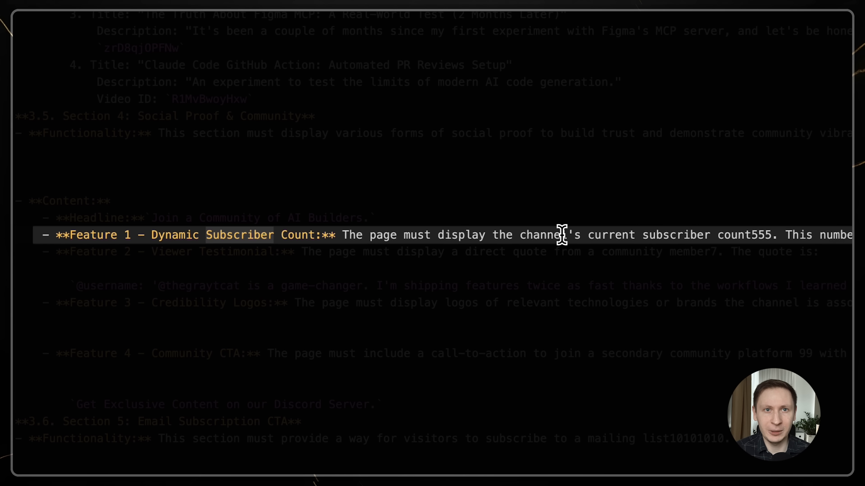
pyautogui.hscroll(3)
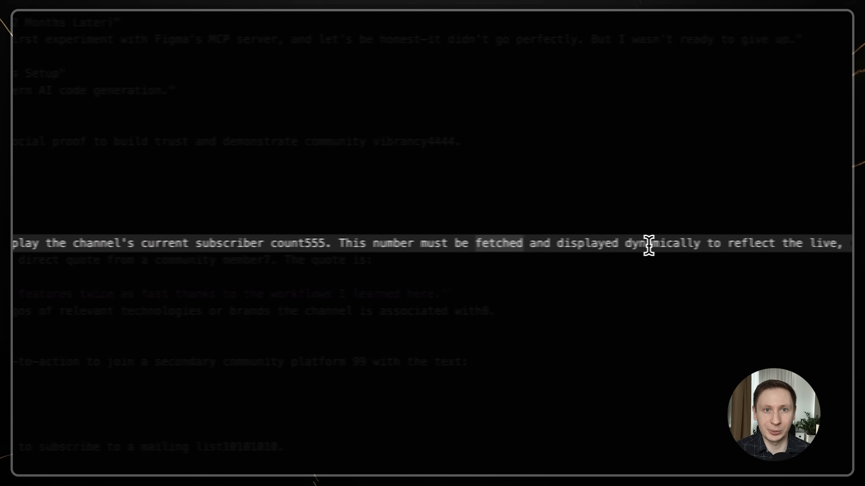
pyautogui.scroll(-3)
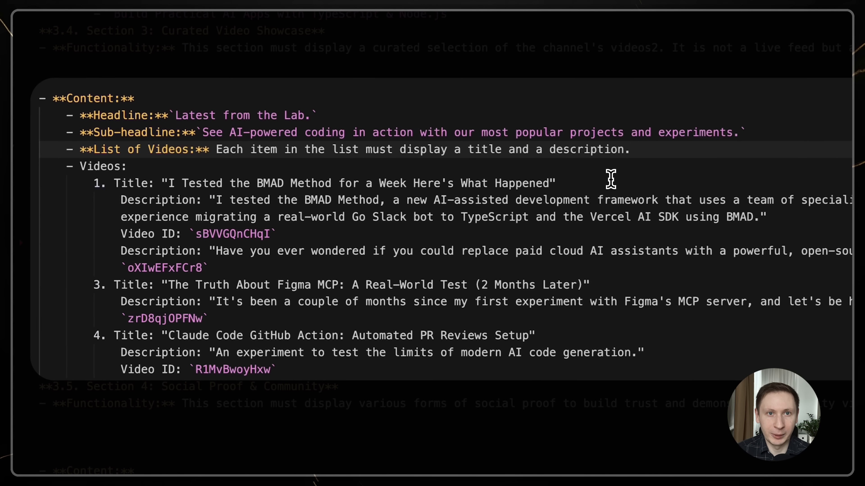
pyautogui.moveTo(583, 268)
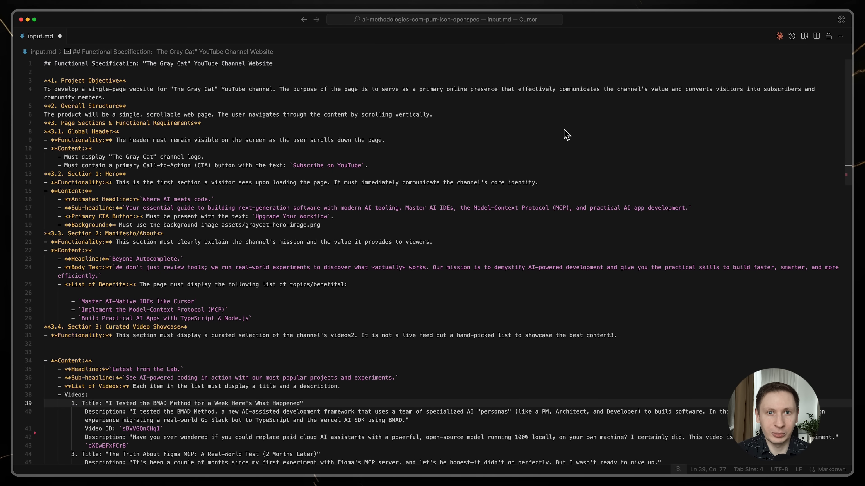
# Step: Continue through the video list and community section requirements of the specification
pyautogui.click(304, 403)
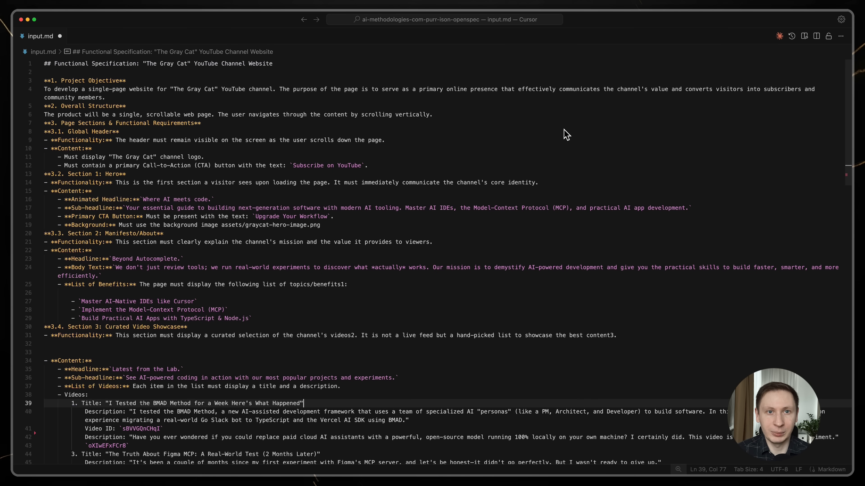
pyautogui.scroll(-3)
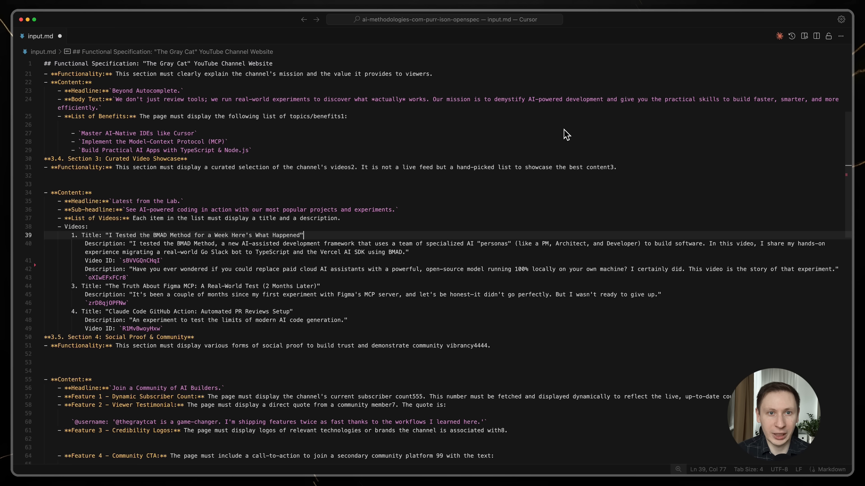
pyautogui.scroll(-3)
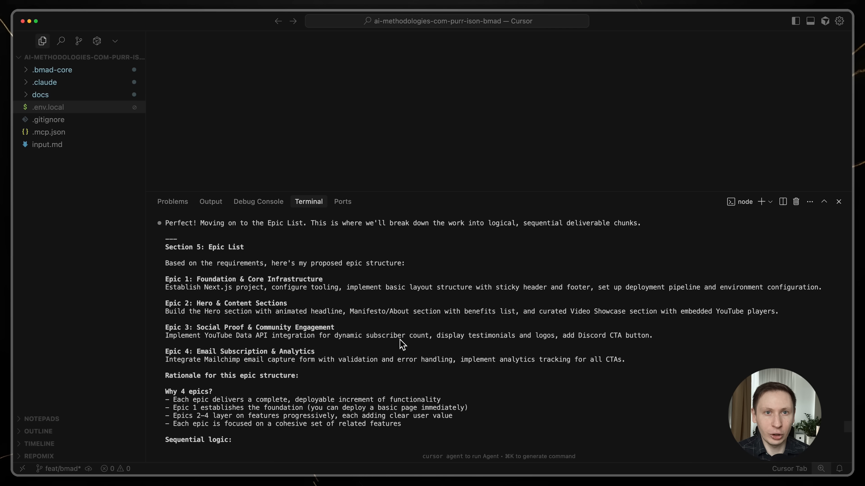
# Step: Read the Epic List and the Wireframes & Mockups summary in the BMAD project's Terminal
pyautogui.scroll(-3)
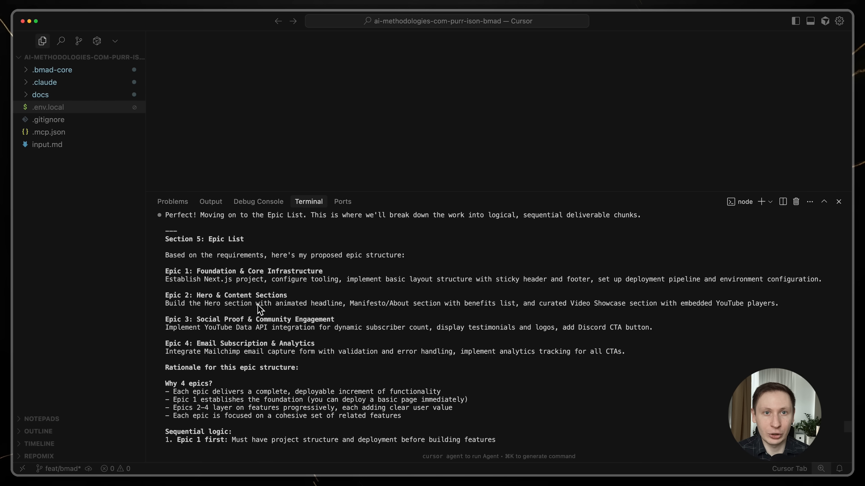
pyautogui.scroll(3)
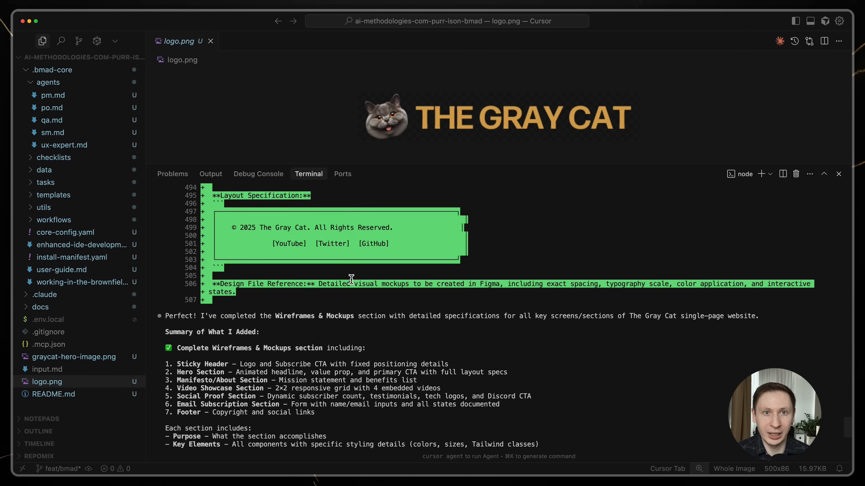
pyautogui.scroll(-3)
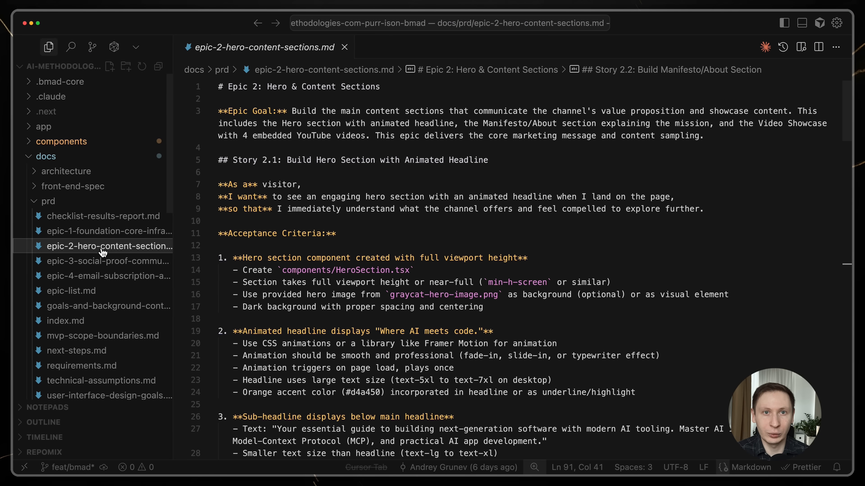
# Step: View the Epic 4 plan, epic-1-foundation-core-infrastructure.md and the QA agent's Story 1.1 review
pyautogui.click(108, 276)
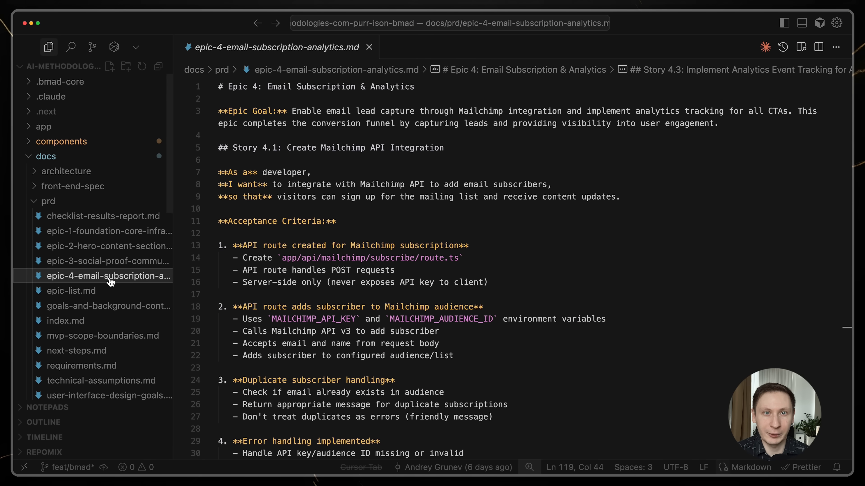
pyautogui.click(107, 182)
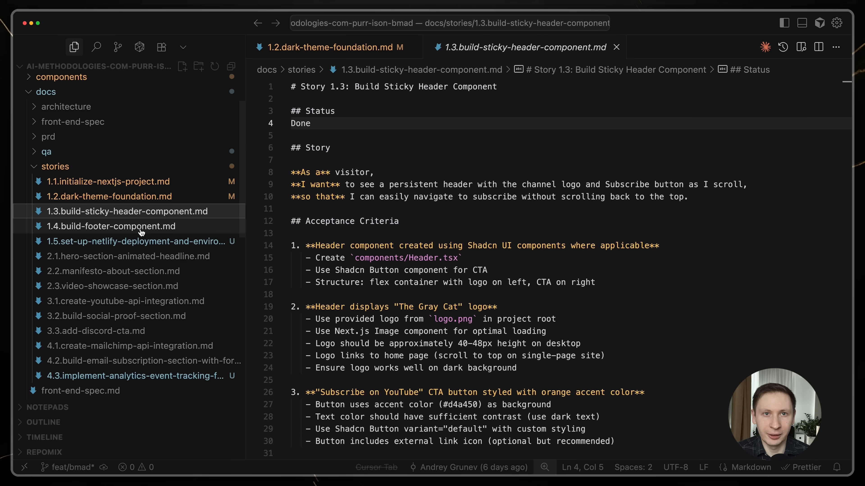
pyautogui.click(95, 331)
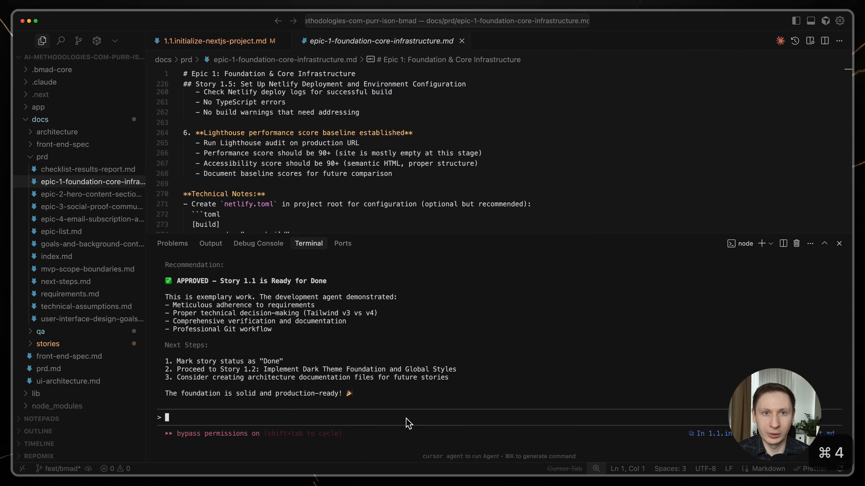
pyautogui.moveTo(441, 345)
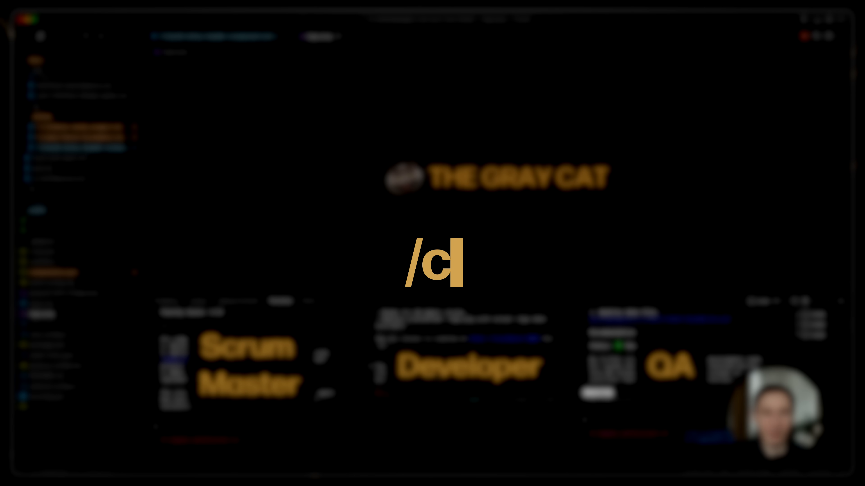
pyautogui.write('lear')
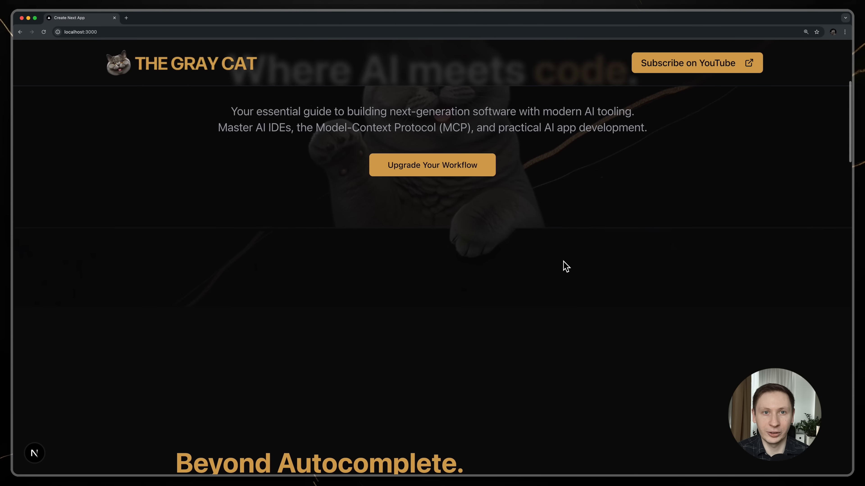
# Step: Scroll the Gray Cat page from the hero to the newsletter signup and footer, then back up
pyautogui.scroll(-3)
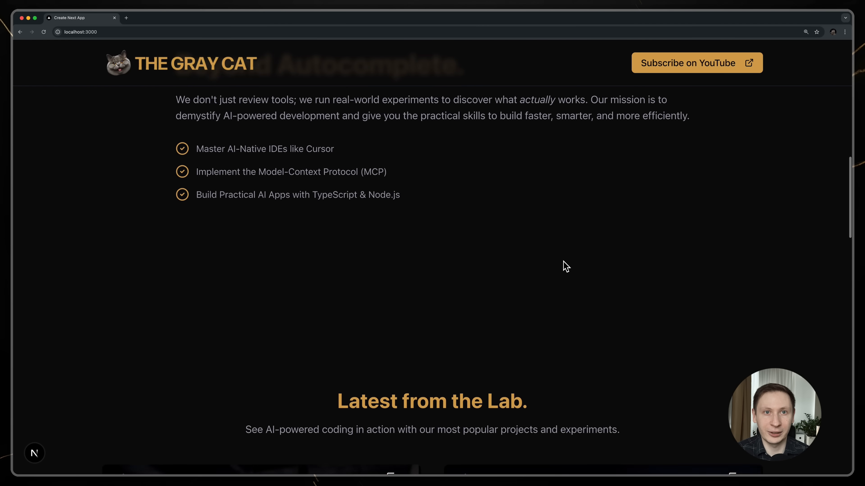
pyautogui.scroll(-3)
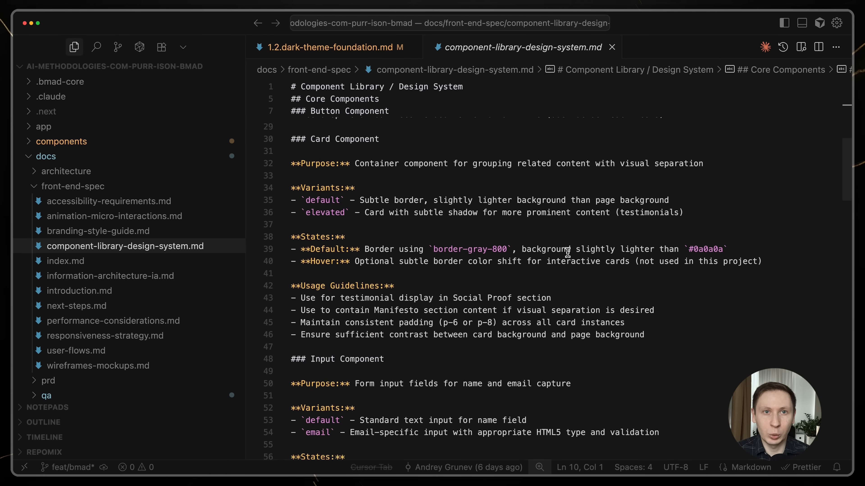
pyautogui.scroll(-3)
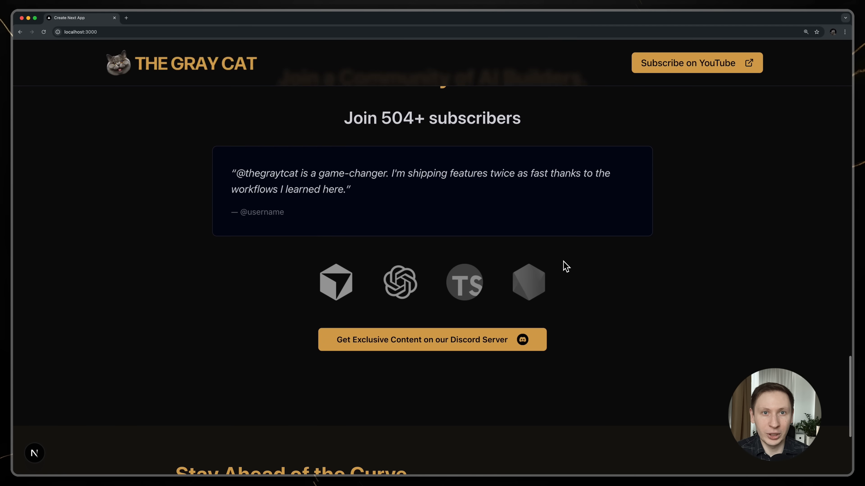
pyautogui.scroll(-3)
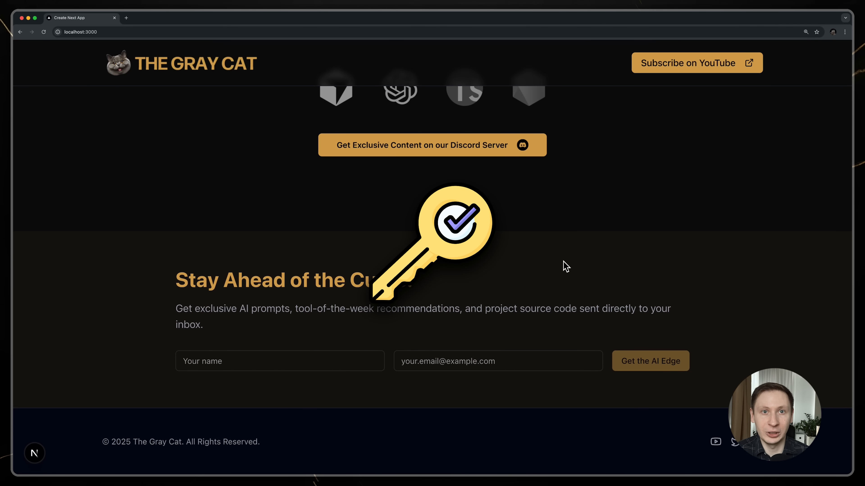
pyautogui.scroll(3)
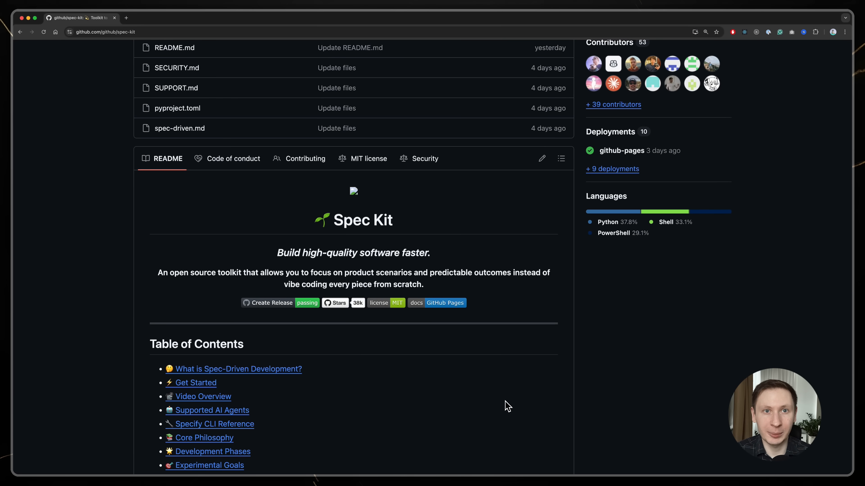
# Step: Read the Spec Kit README past the Table of Contents to the Get Started install and spec steps
pyautogui.scroll(-3)
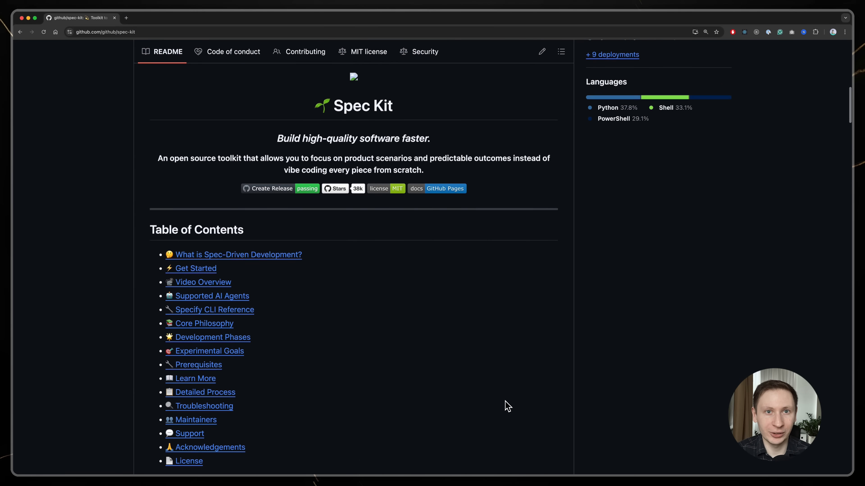
pyautogui.scroll(-3)
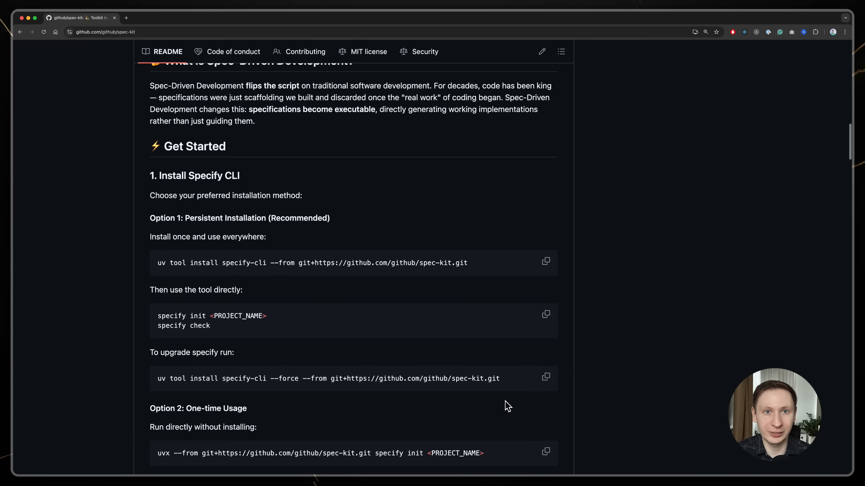
pyautogui.scroll(-3)
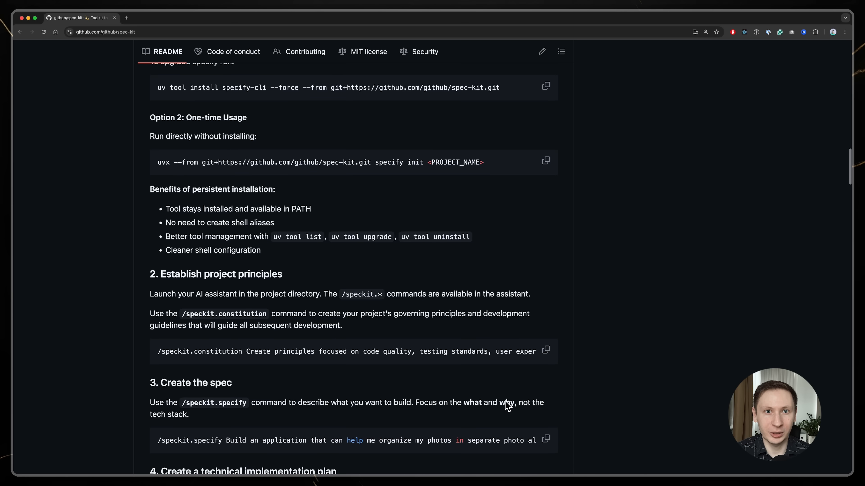
pyautogui.scroll(-3)
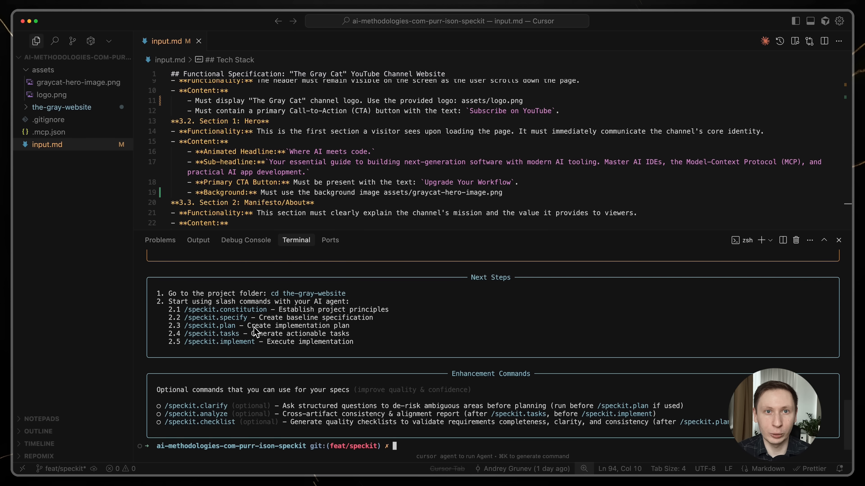
pyautogui.moveTo(260, 337)
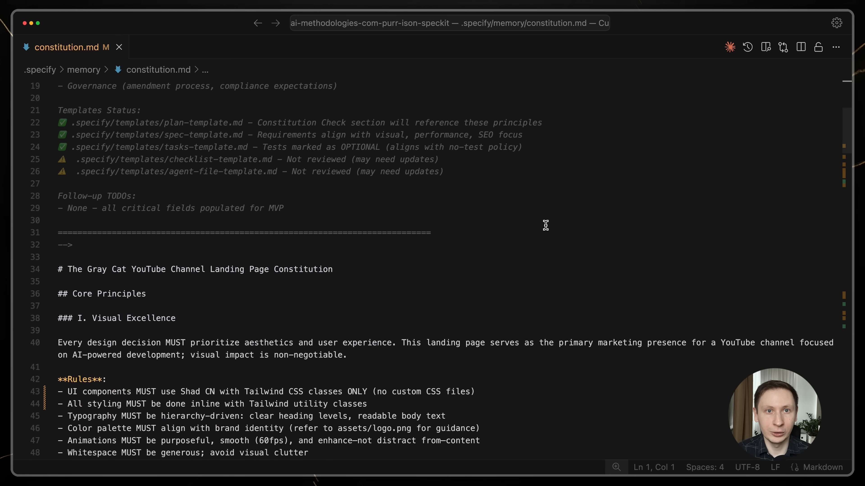
# Step: Scroll constitution.md from Visual Excellence down to the Technical Standards performance and SEO budgets
pyautogui.scroll(-3)
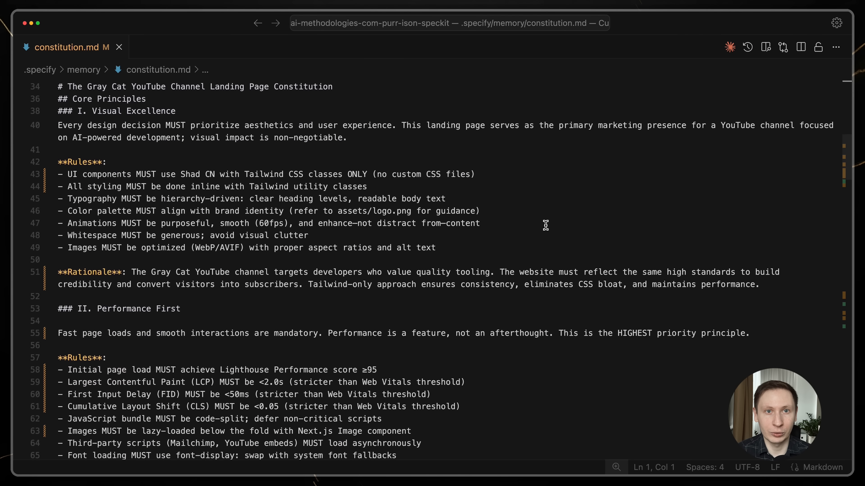
pyautogui.scroll(-3)
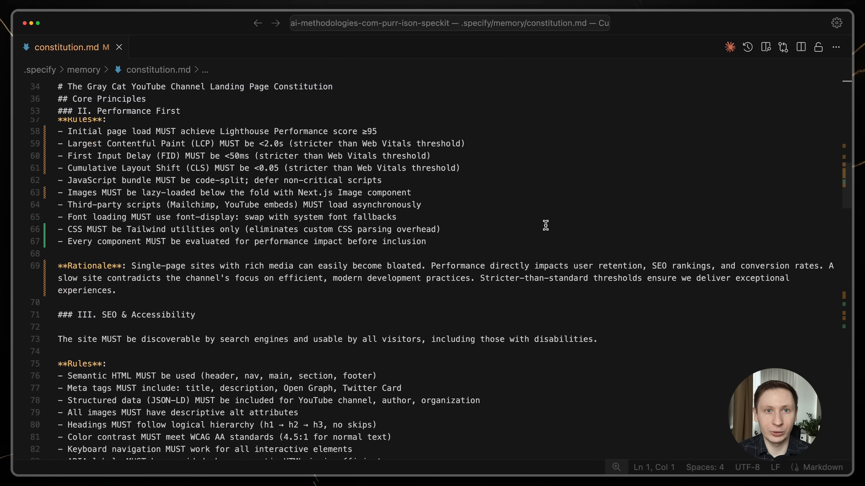
pyautogui.scroll(-3)
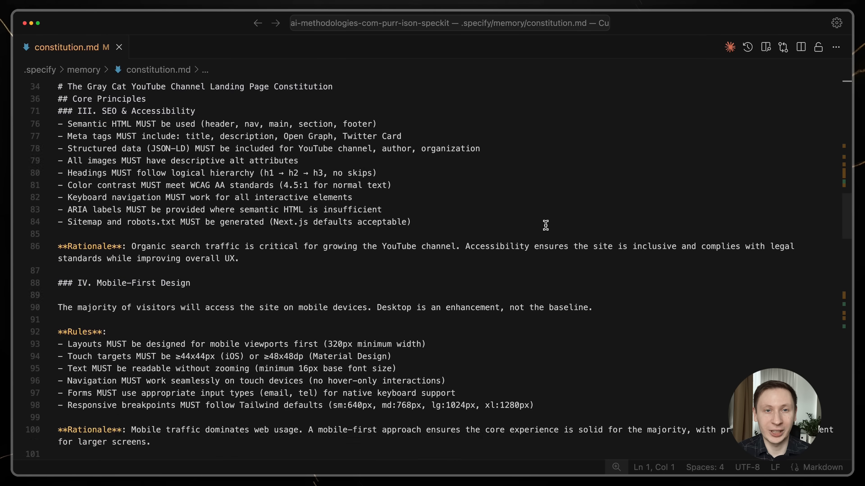
pyautogui.scroll(-3)
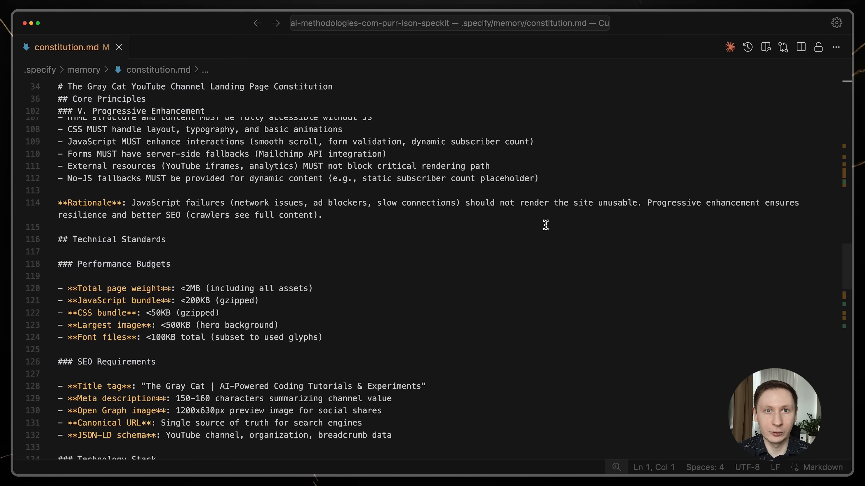
pyautogui.scroll(-3)
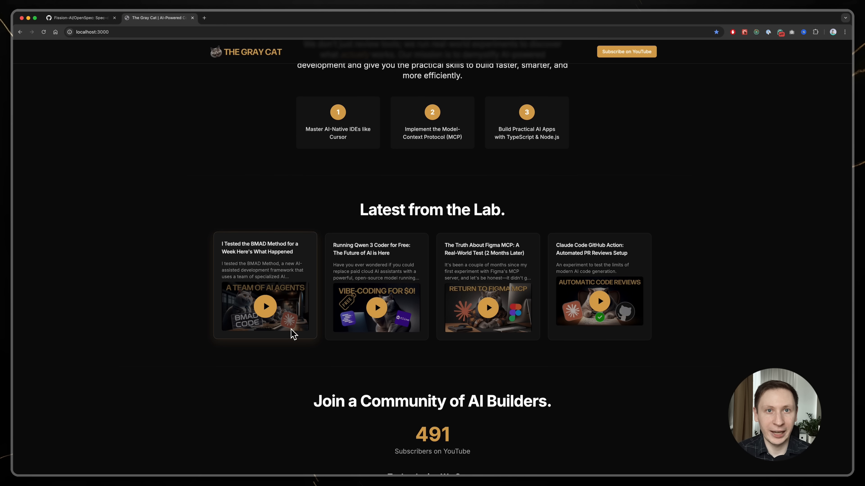
pyautogui.moveTo(303, 296)
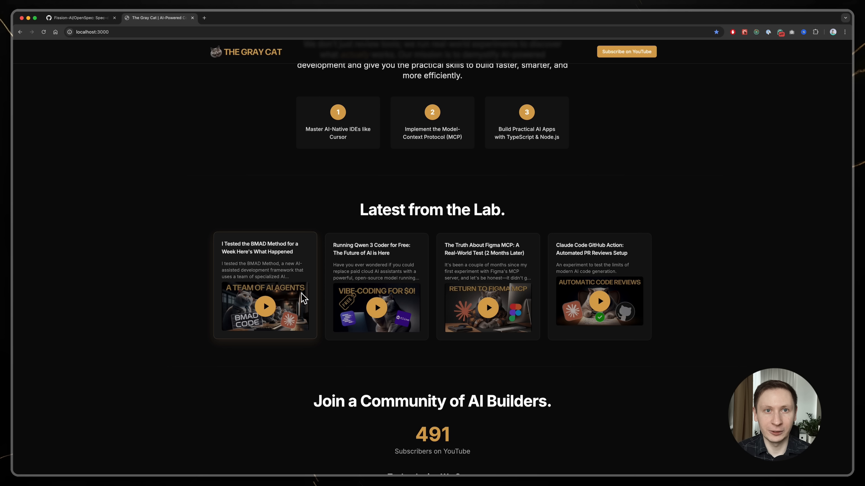
pyautogui.moveTo(220, 331)
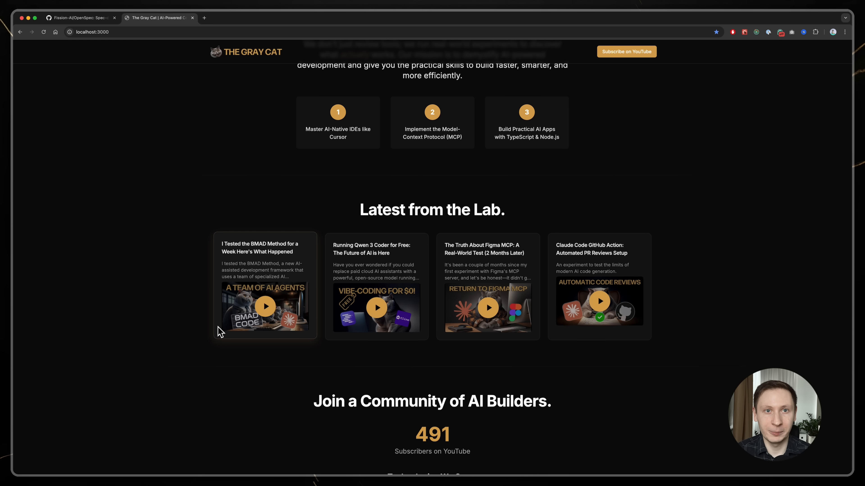
pyautogui.moveTo(338, 324)
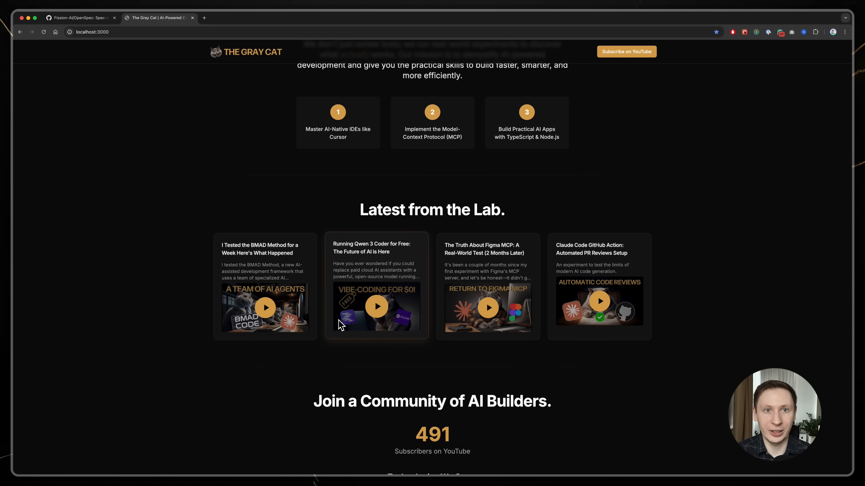
pyautogui.moveTo(376, 306)
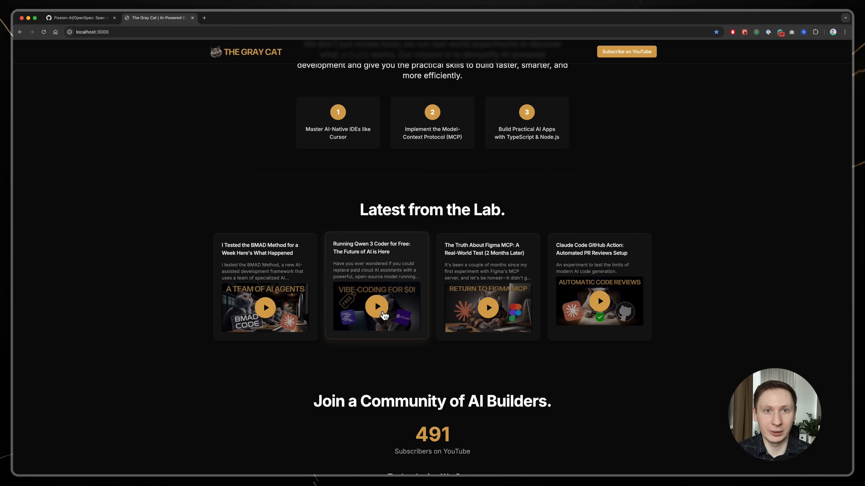
# Step: Play the Running Qwen 3 Coder video in its card on the Spec Kit–built site
pyautogui.click(376, 307)
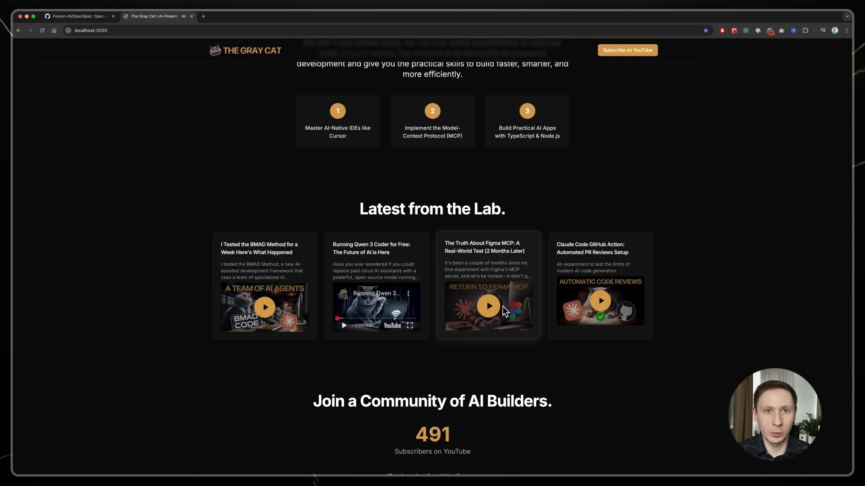
pyautogui.moveTo(581, 307)
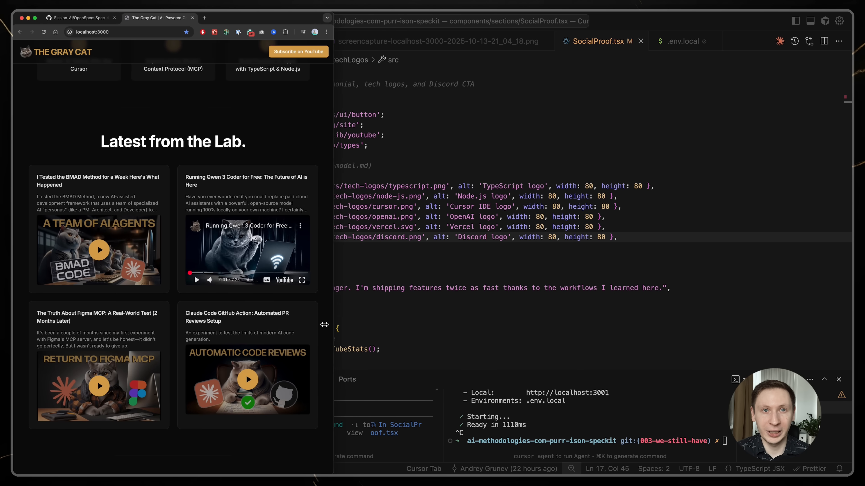
# Step: Scroll the Fission-AI/OpenSpec README down to the 'How OpenSpec Compares' section
pyautogui.click(79, 18)
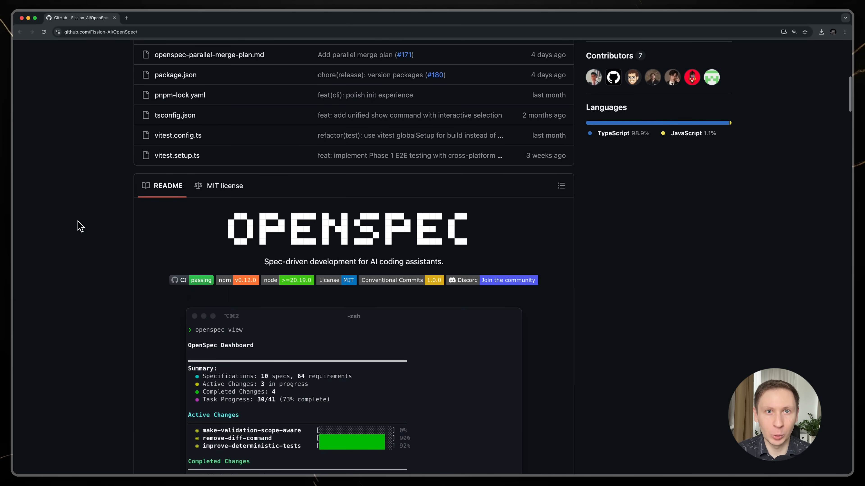
pyautogui.scroll(-3)
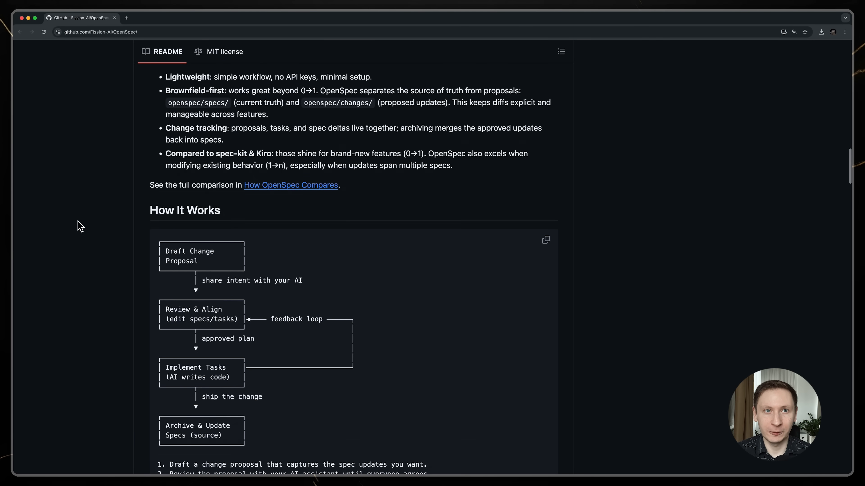
pyautogui.scroll(-3)
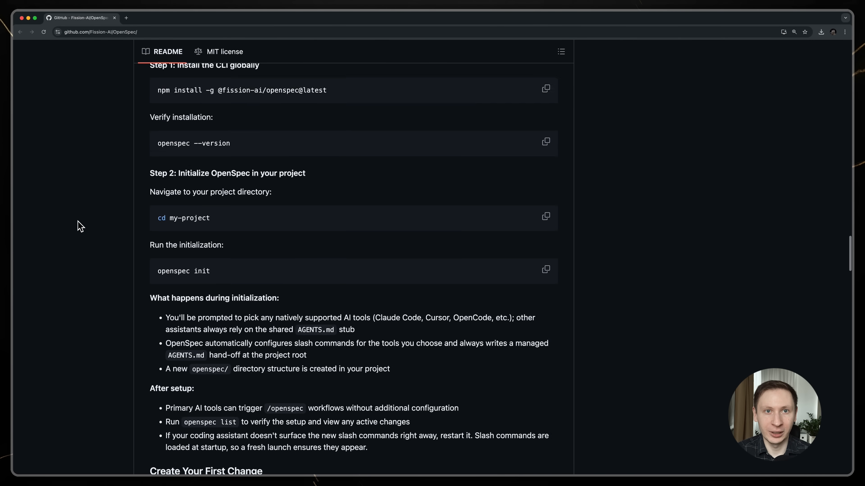
pyautogui.scroll(-3)
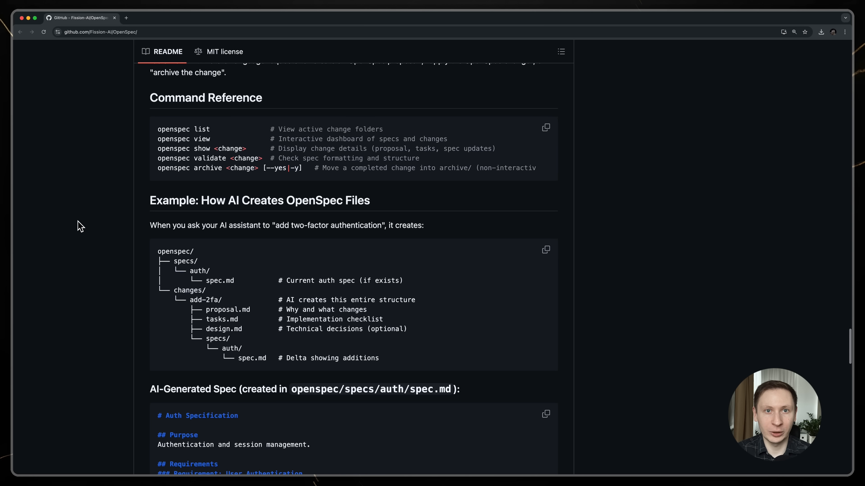
pyautogui.scroll(-3)
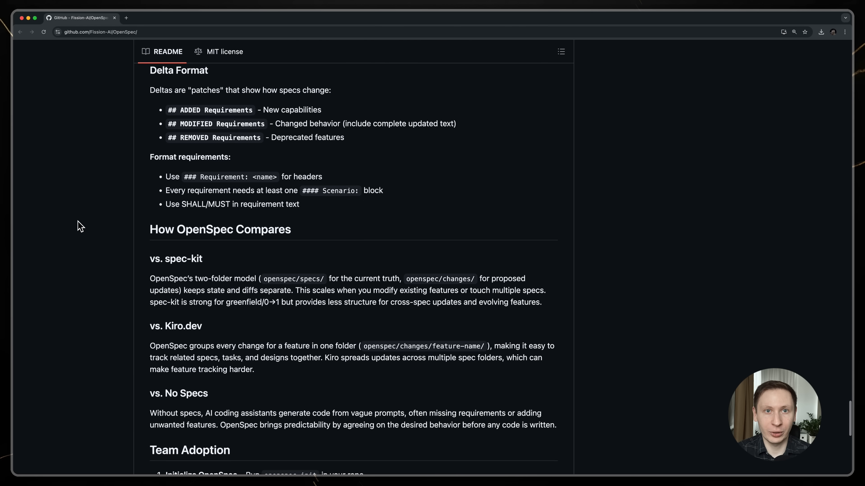
pyautogui.scroll(3)
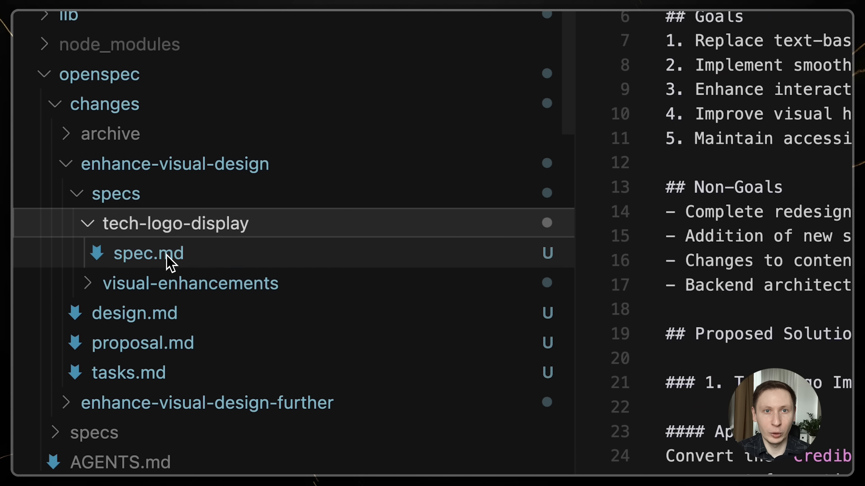
# Step: View the add-graycat-website design.md with its environment setup in the OpenSpec changes folder
pyautogui.click(190, 283)
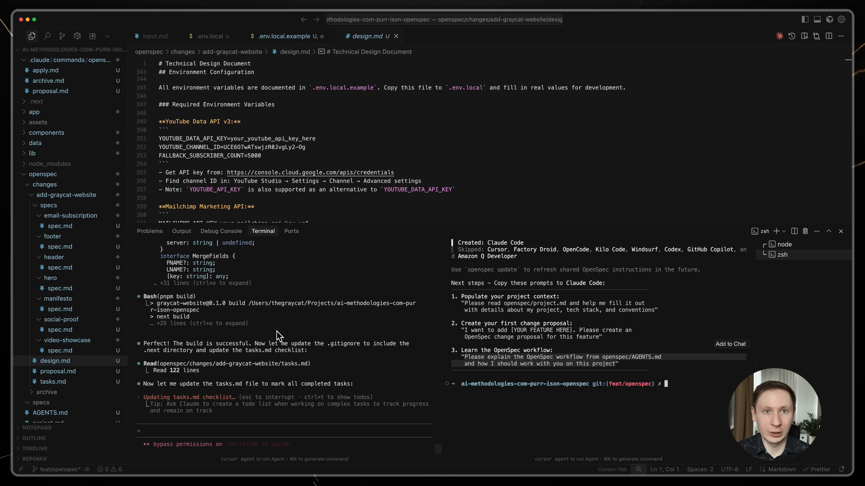
pyautogui.moveTo(396, 382)
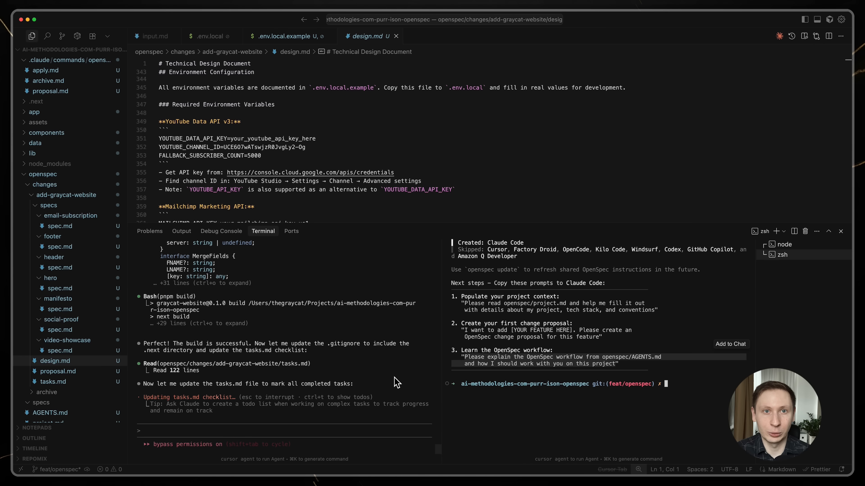
pyautogui.moveTo(423, 454)
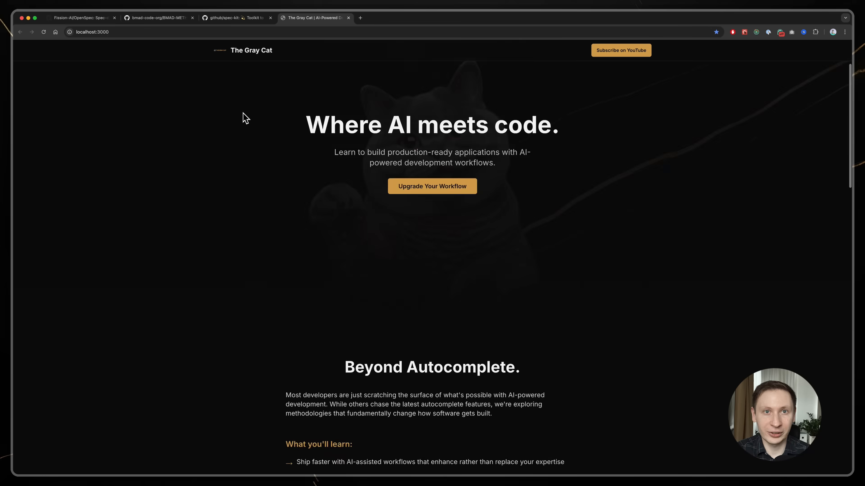
pyautogui.scroll(-3)
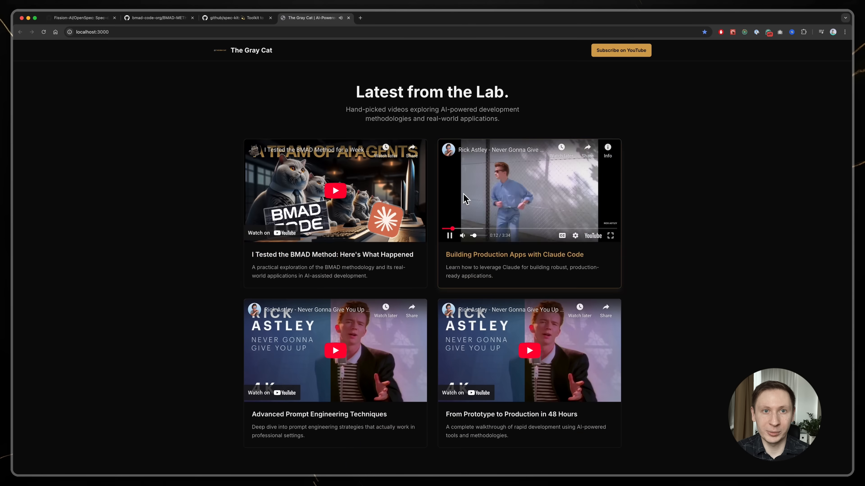
pyautogui.scroll(-3)
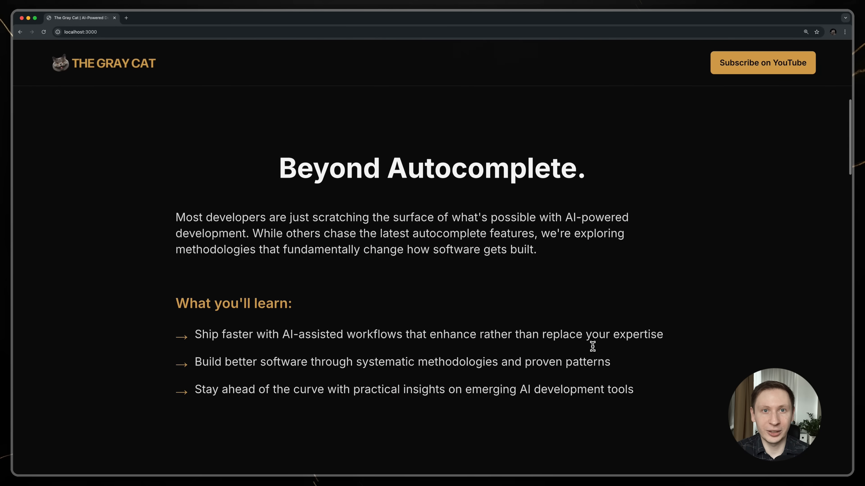
pyautogui.scroll(-3)
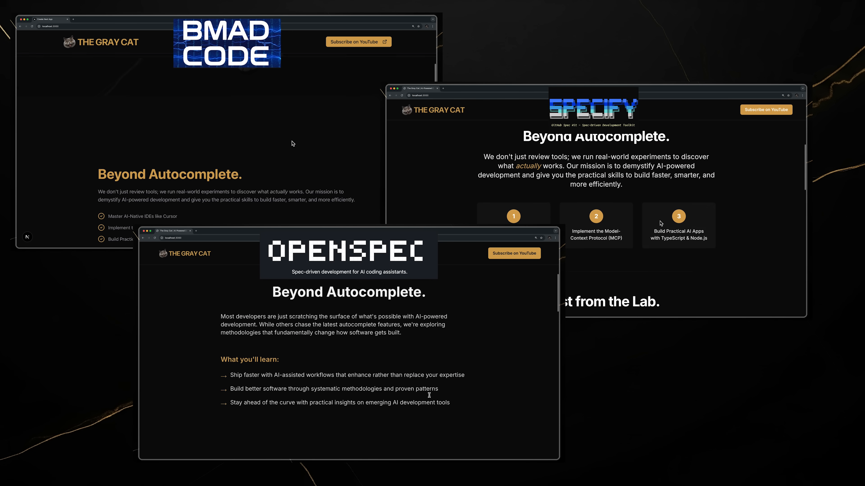
pyautogui.scroll(-3)
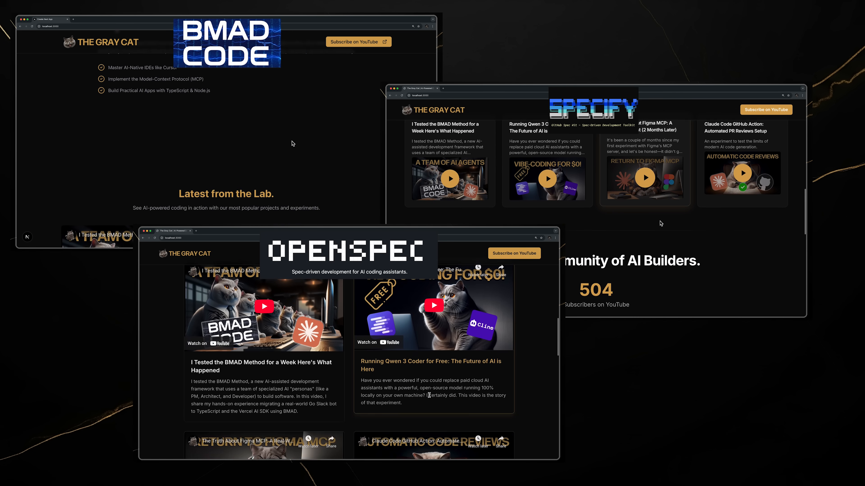
pyautogui.scroll(-3)
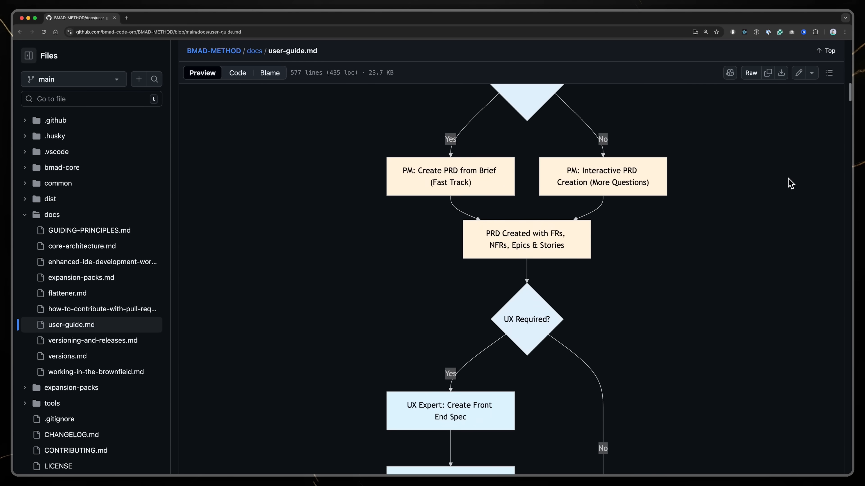
# Step: Scroll through the user guide's Mermaid planning and development-cycle flowcharts
pyautogui.scroll(-3)
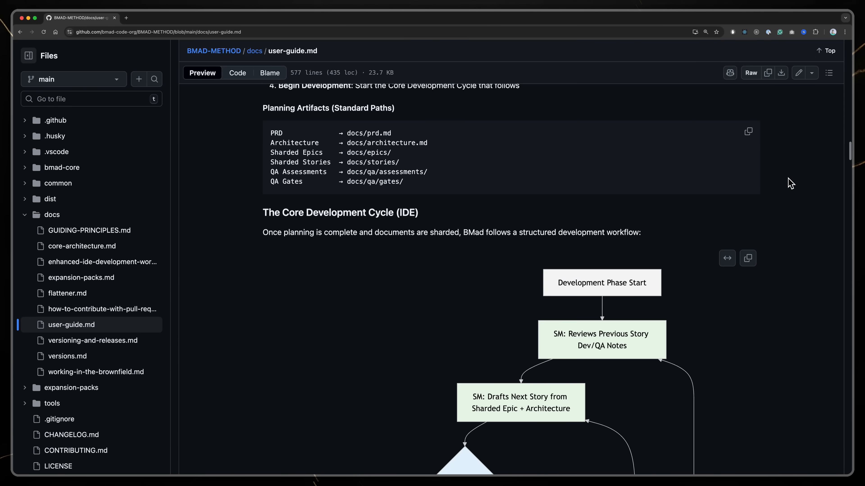
pyautogui.scroll(-3)
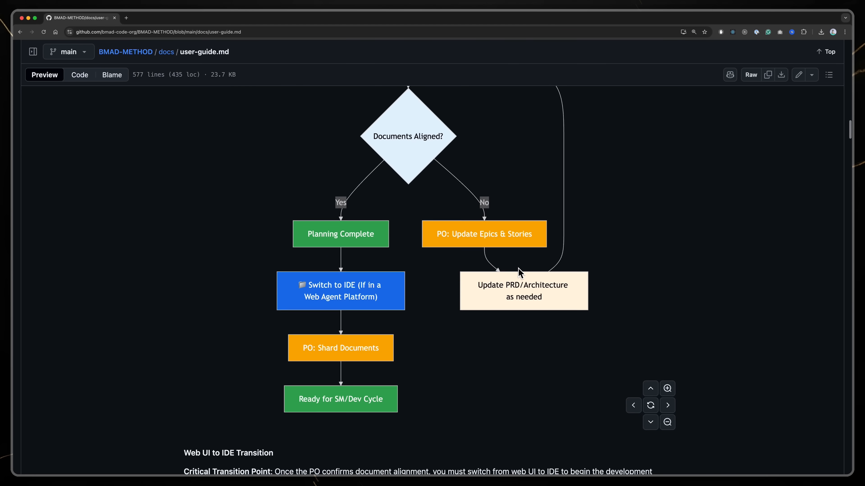
pyautogui.scroll(-3)
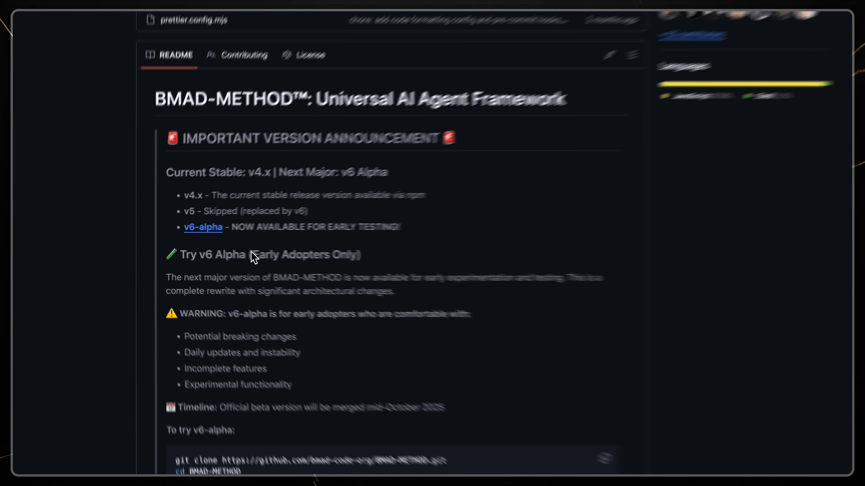
# Step: Open the v6-alpha branch README and scroll to its Important Alpha Notes and installation steps
pyautogui.click(36, 59)
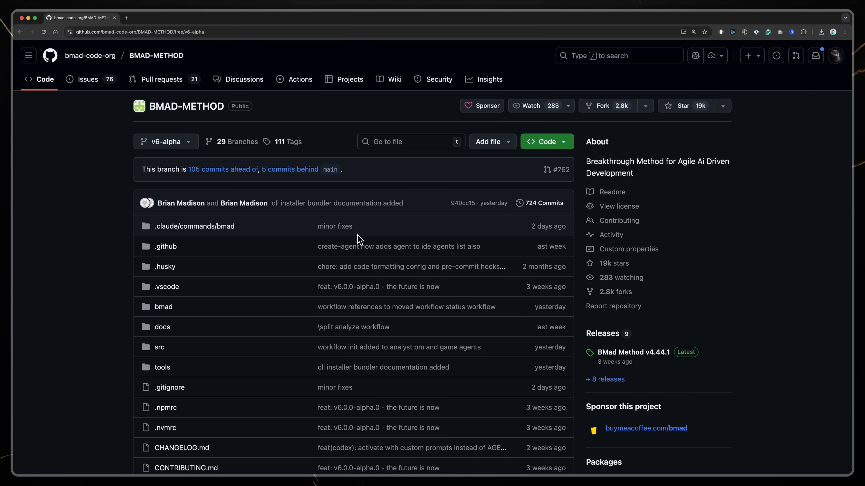
pyautogui.scroll(-3)
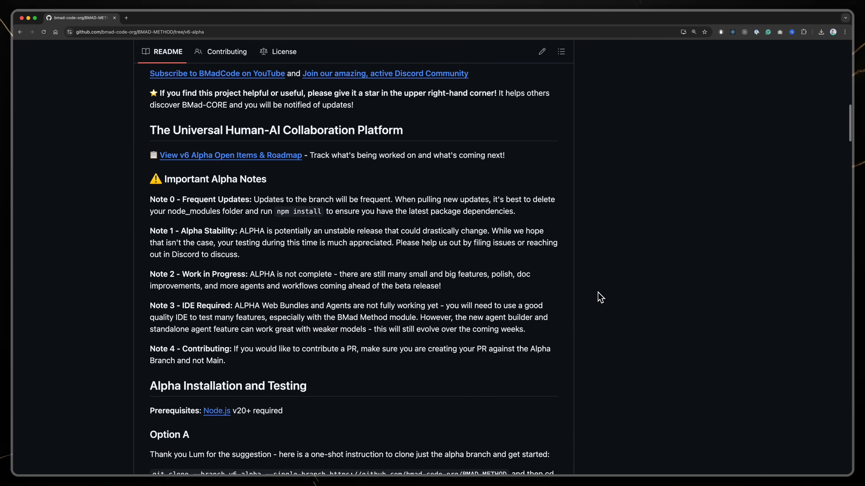